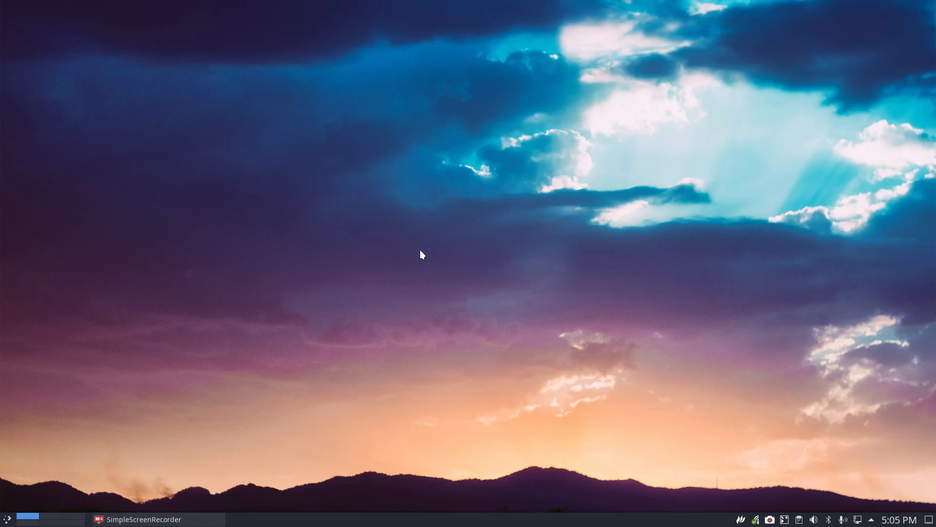
# - Open Yakuake and run the 'update' alias, entering the sudo password to start the upgrade
pyautogui.press('F12')
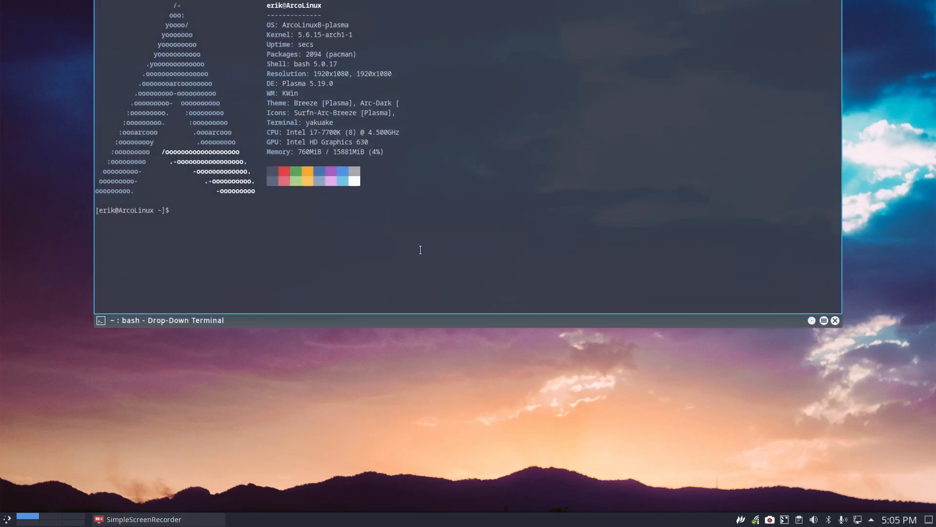
pyautogui.write('update')
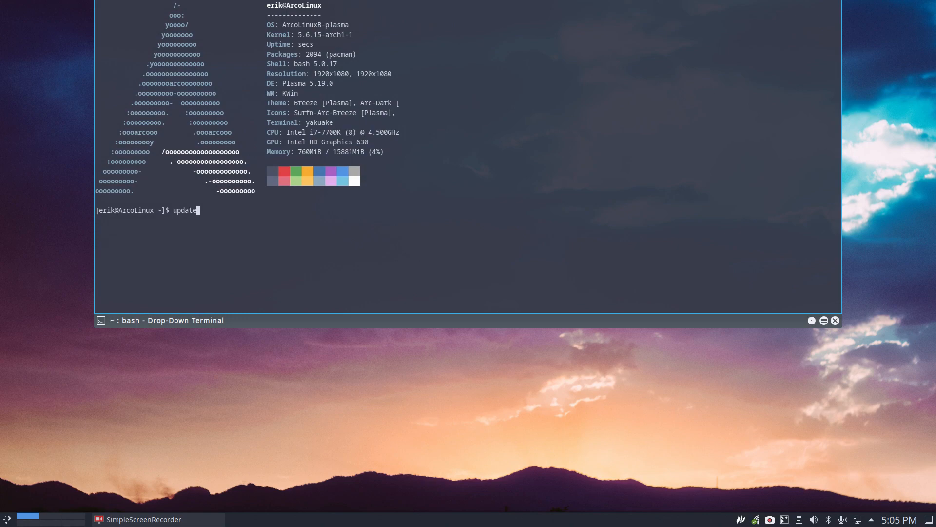
pyautogui.press('Return')
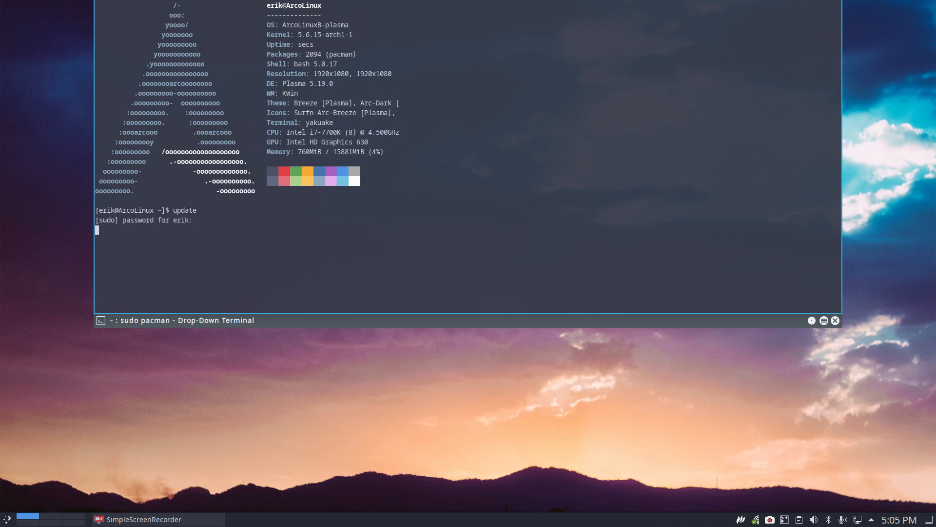
pyautogui.press('Return')
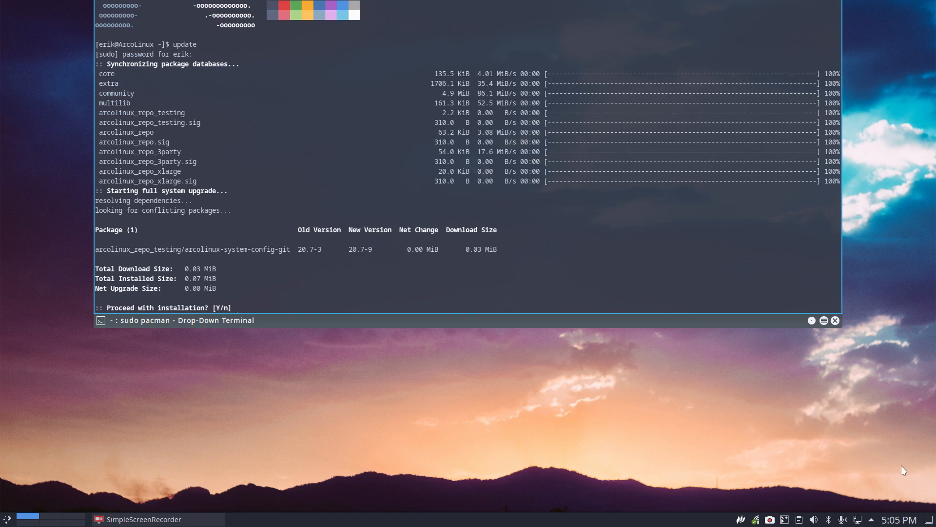
# - Open the panel calendar (Tuesday, June 9, 2020) while the upgrade awaits confirmation
pyautogui.click(899, 520)
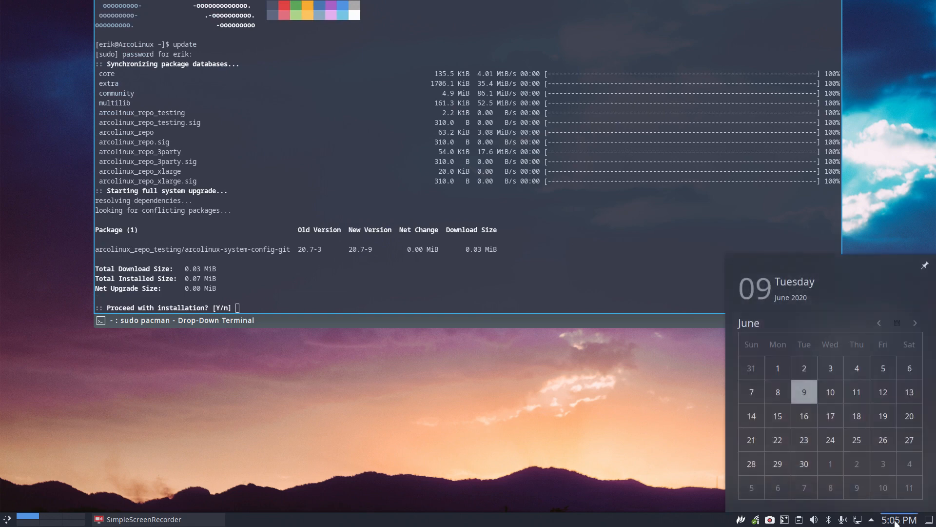
pyautogui.moveTo(541, 269)
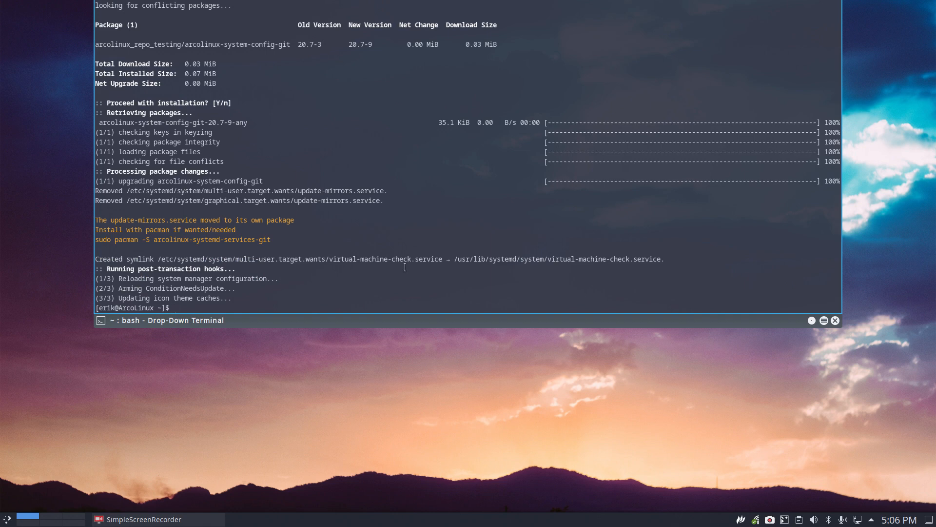
pyautogui.moveTo(297, 201)
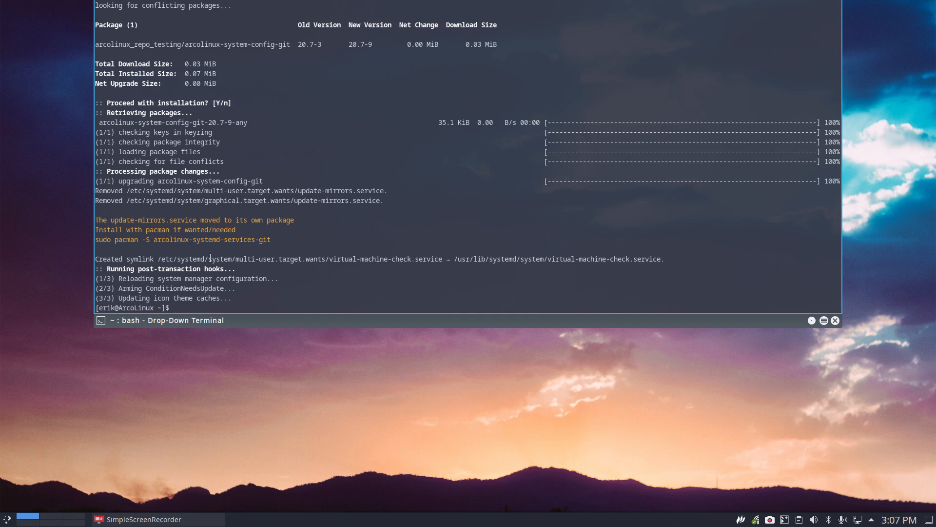
pyautogui.moveTo(214, 201)
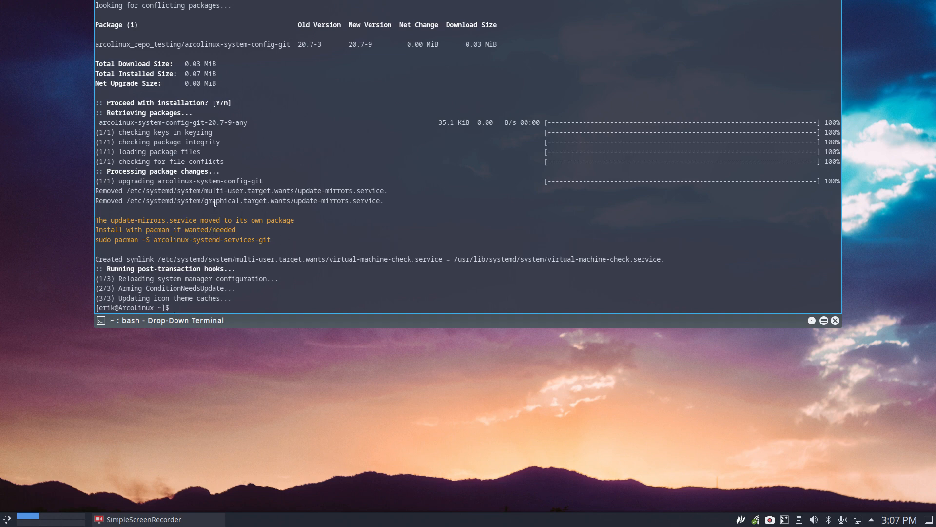
pyautogui.doubleClick(209, 181)
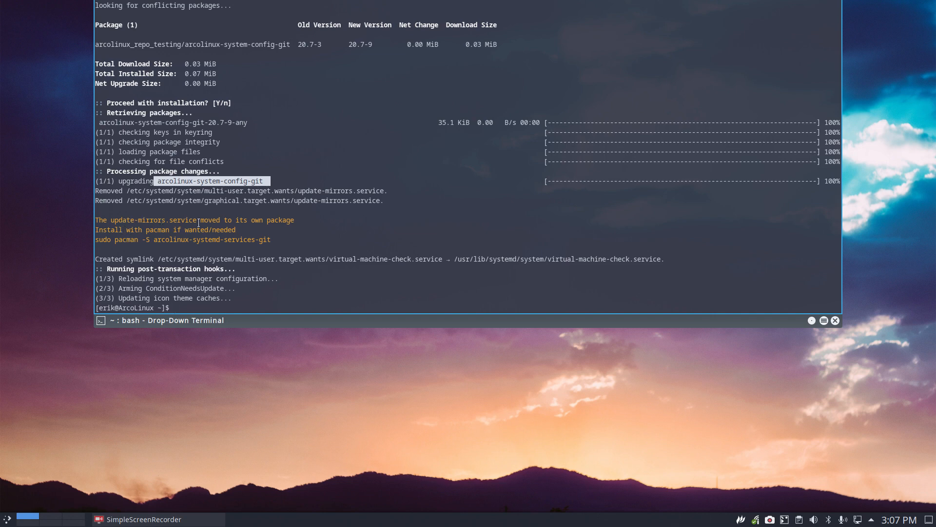
pyautogui.moveTo(276, 222)
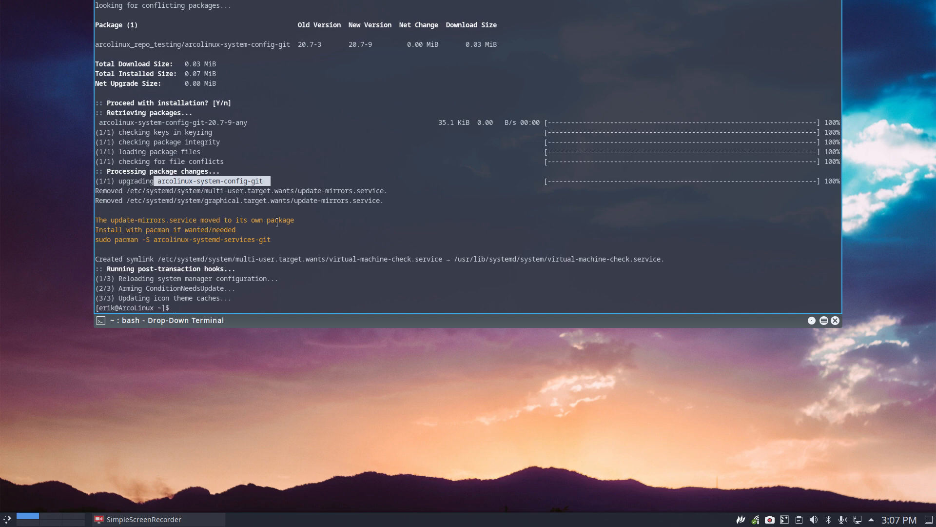
pyautogui.moveTo(252, 234)
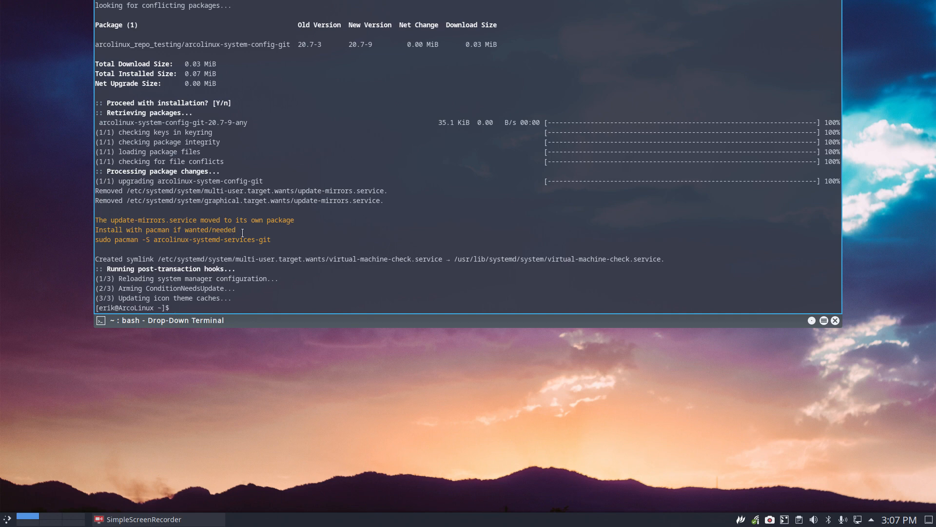
# - Install arcolinux-systemd-services-git via sudo pacman -S, then highlight update-mirror.service in the output
pyautogui.write('sudo')
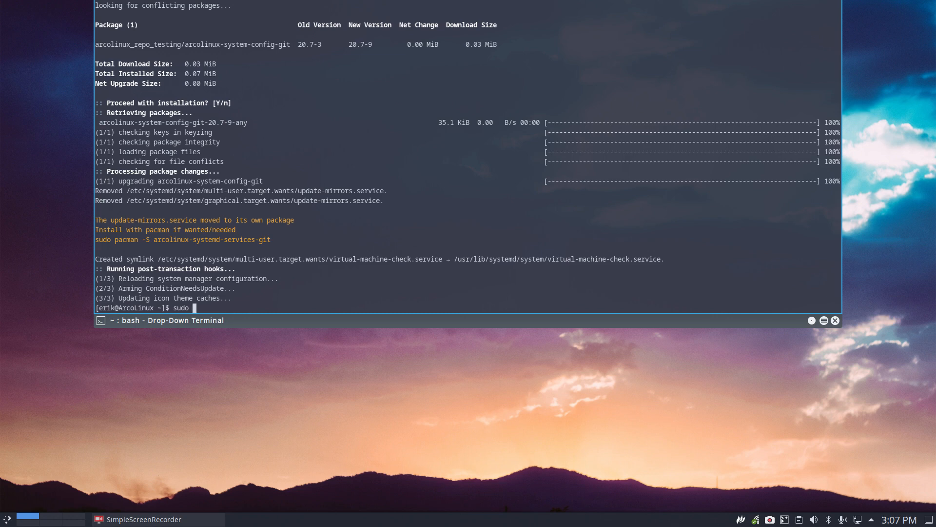
pyautogui.write('pacman -S')
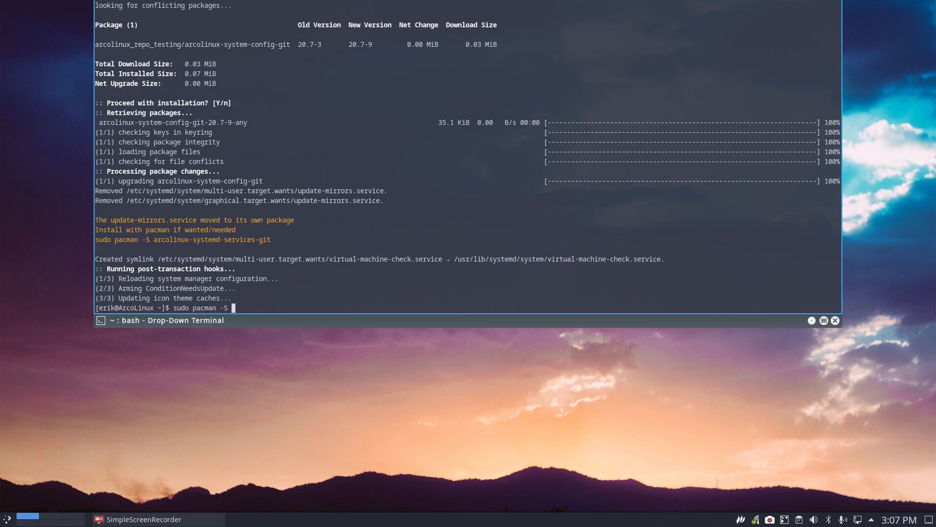
pyautogui.write('arcolinux')
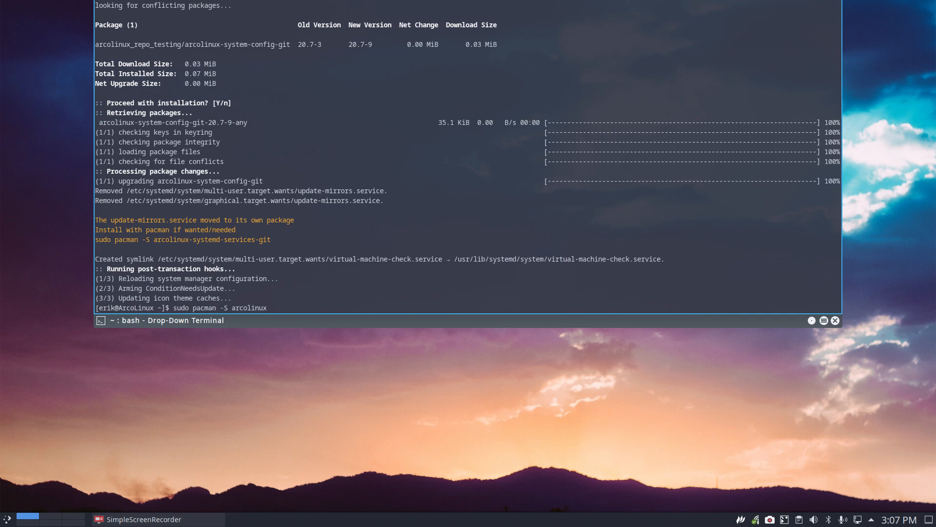
pyautogui.write('-systemd-services-git')
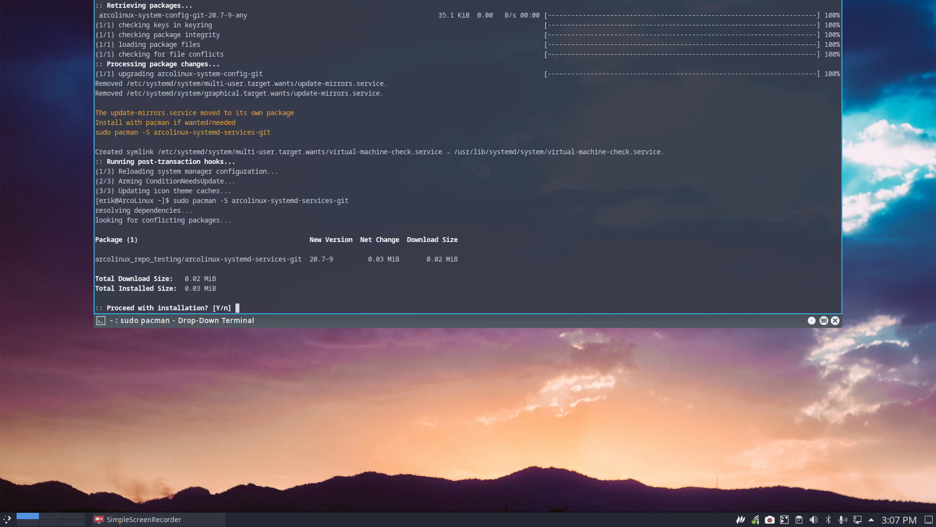
pyautogui.press('Return')
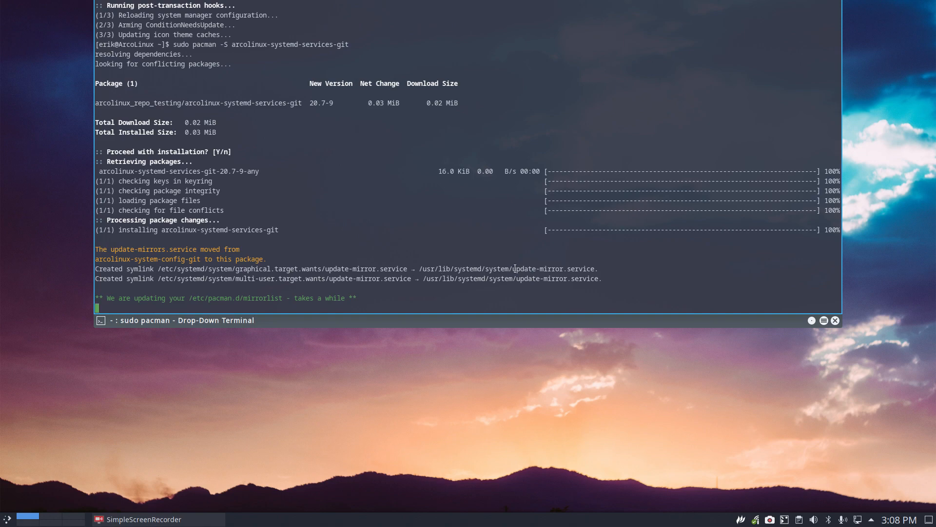
pyautogui.doubleClick(540, 268)
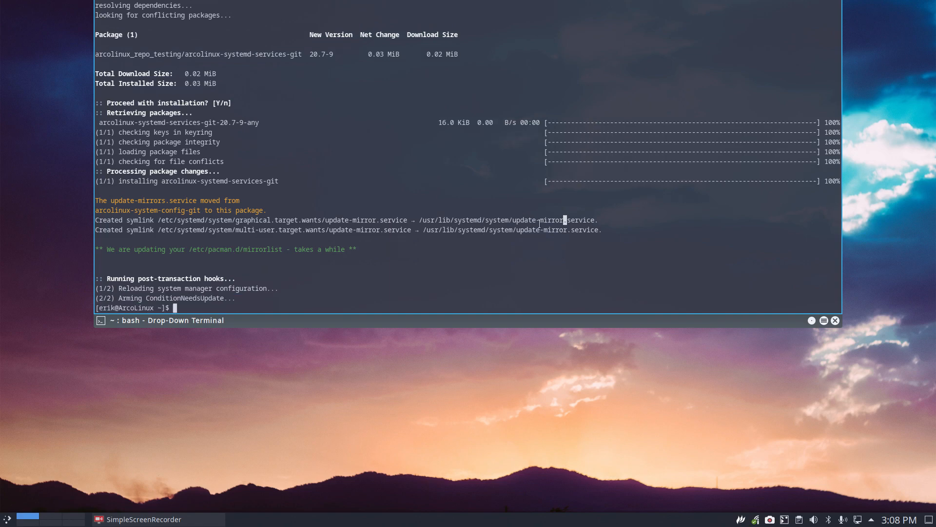
pyautogui.doubleClick(536, 220)
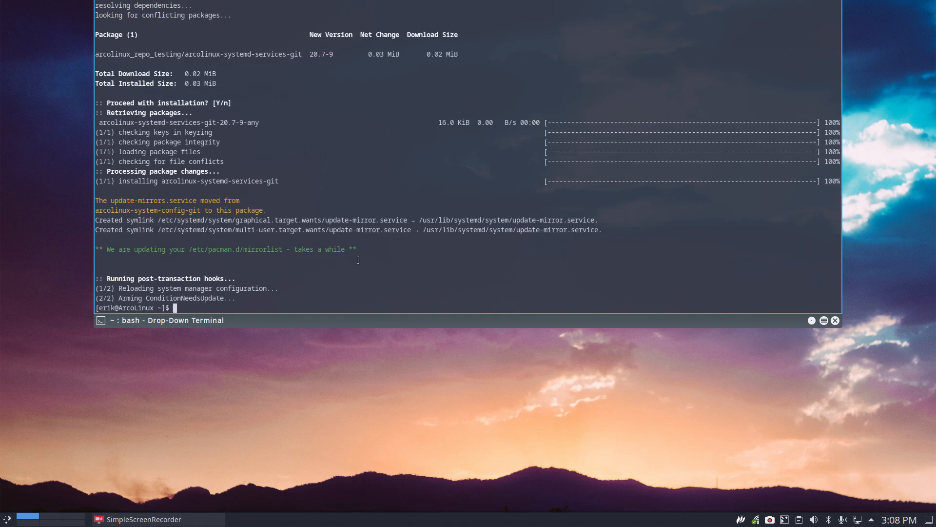
pyautogui.moveTo(286, 245)
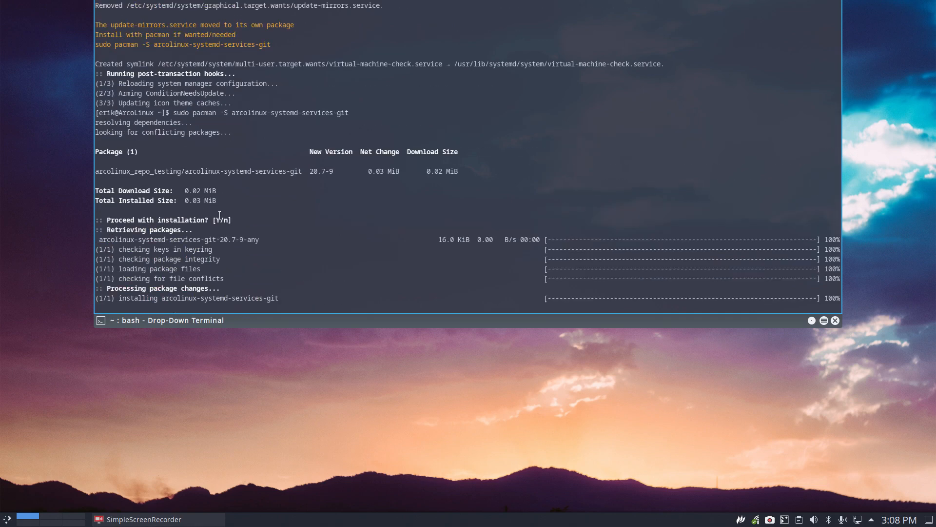
pyautogui.doubleClick(206, 171)
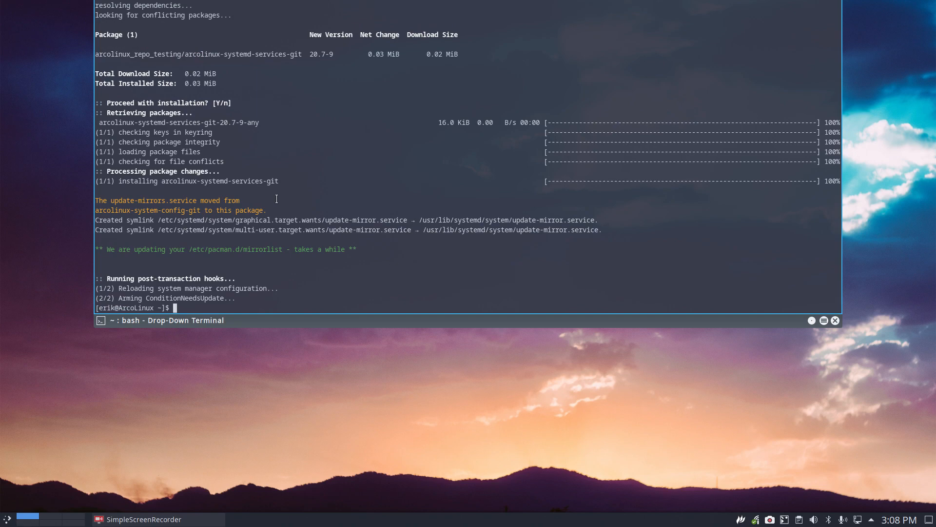
pyautogui.write('nmirrorlist')
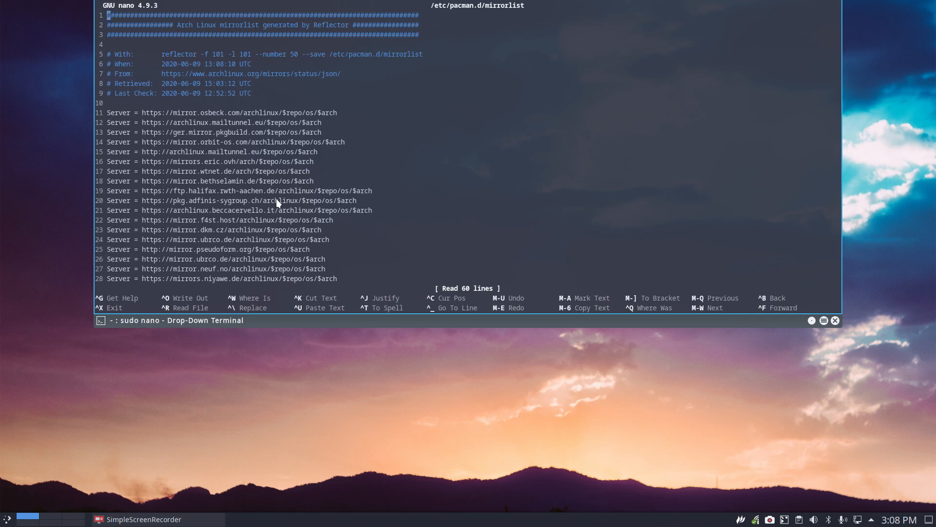
pyautogui.moveTo(274, 108)
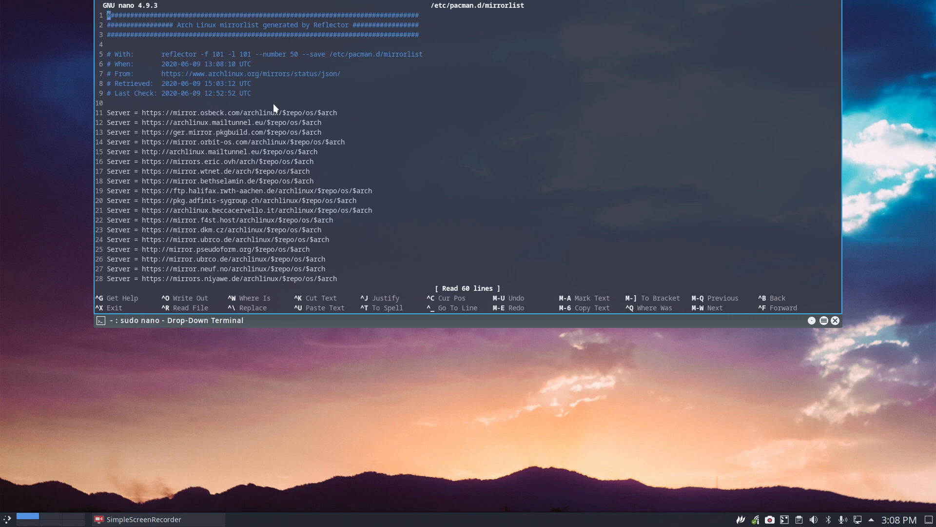
pyautogui.moveTo(281, 106)
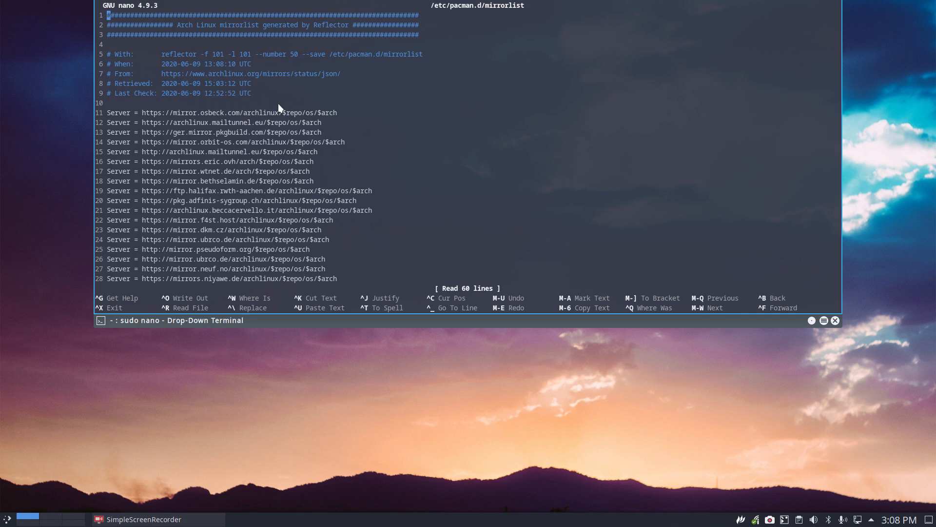
pyautogui.moveTo(182, 58)
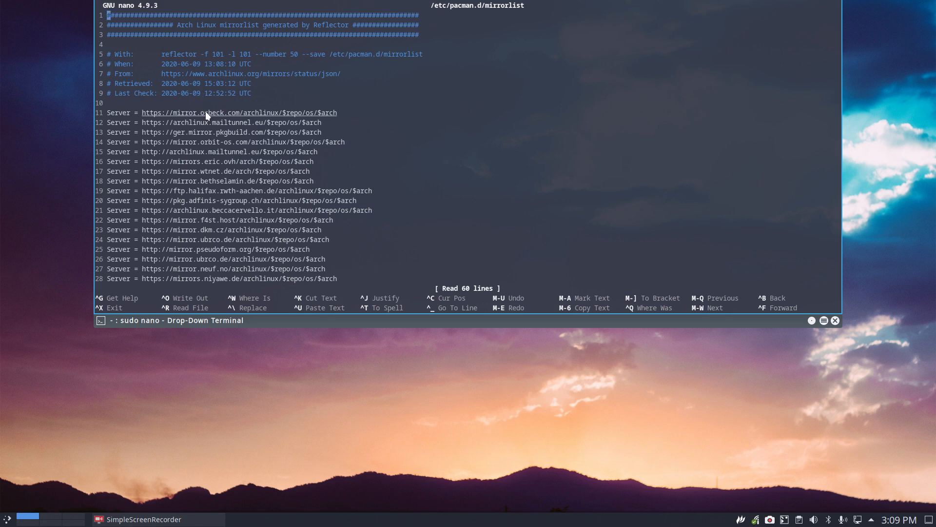
pyautogui.moveTo(241, 119)
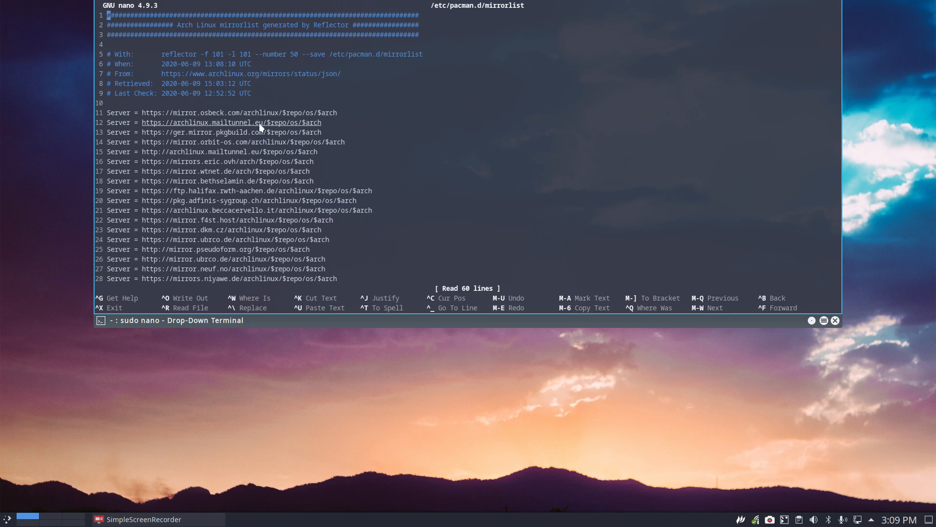
pyautogui.moveTo(258, 174)
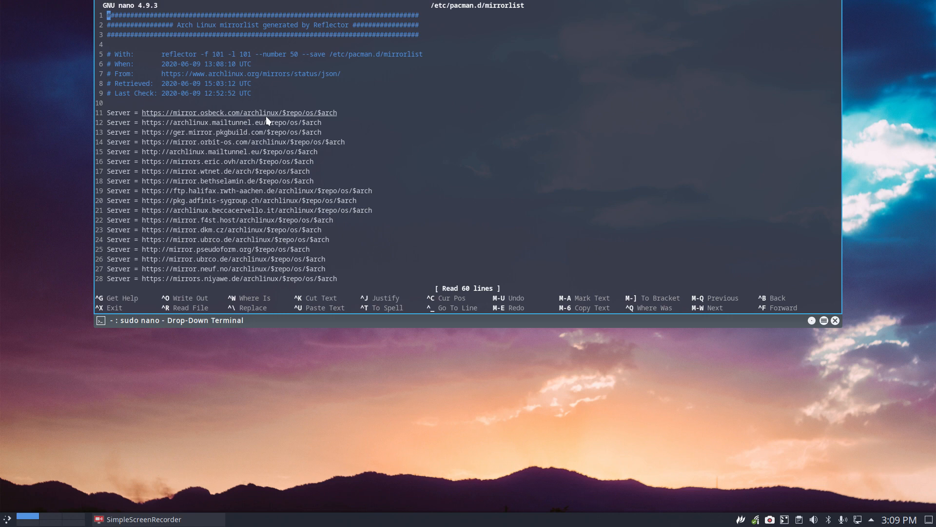
pyautogui.moveTo(433, 112)
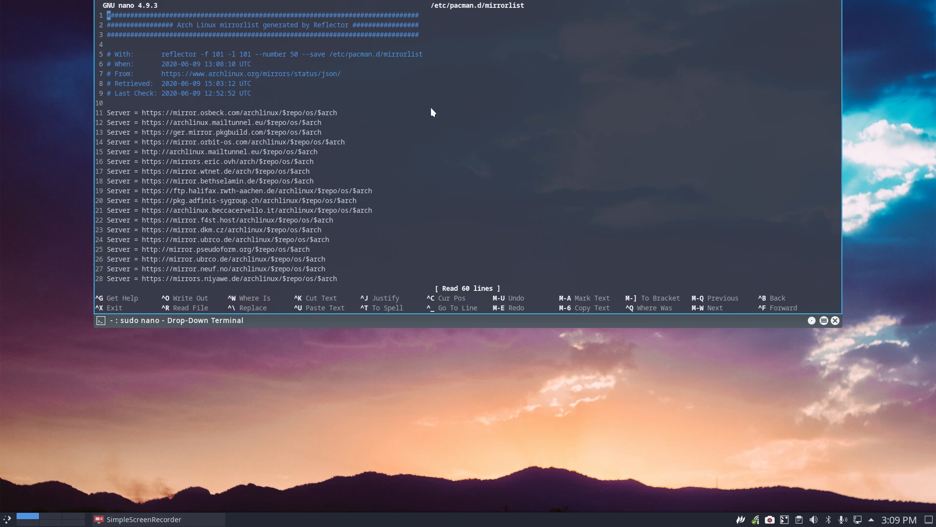